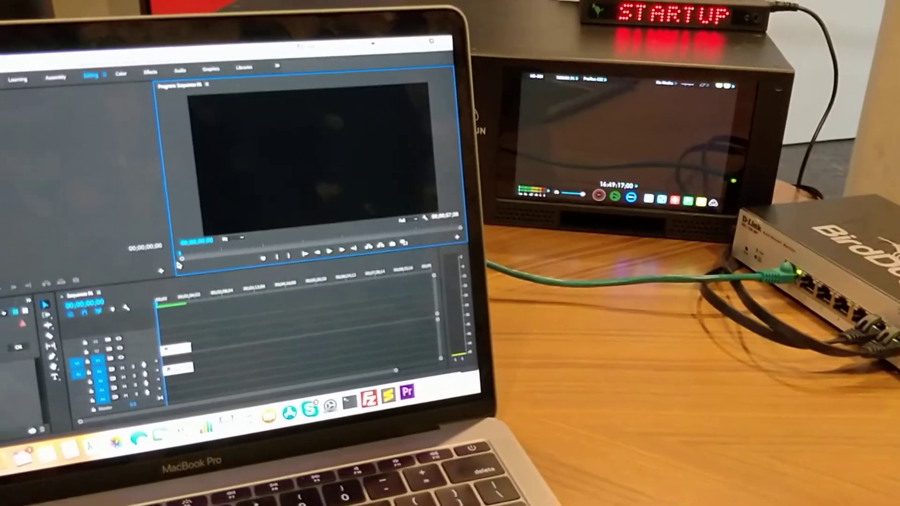
Step: Start sequence playback so the footage streams live to the external NDI monitor
click(297, 261)
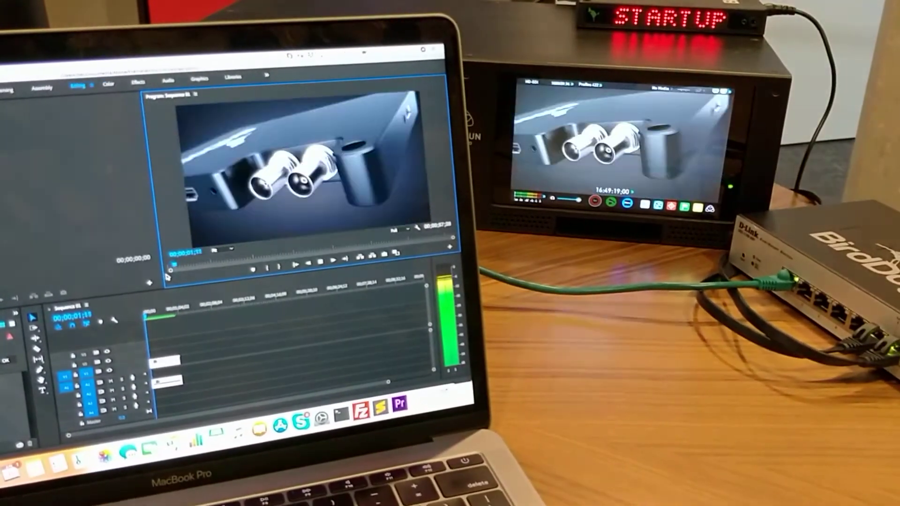